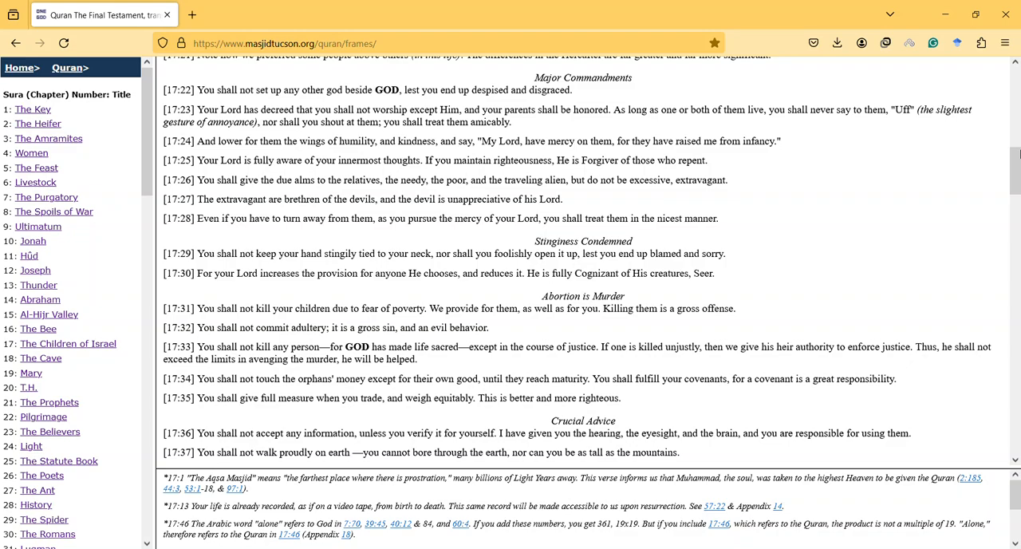
mouse_move(652, 109)
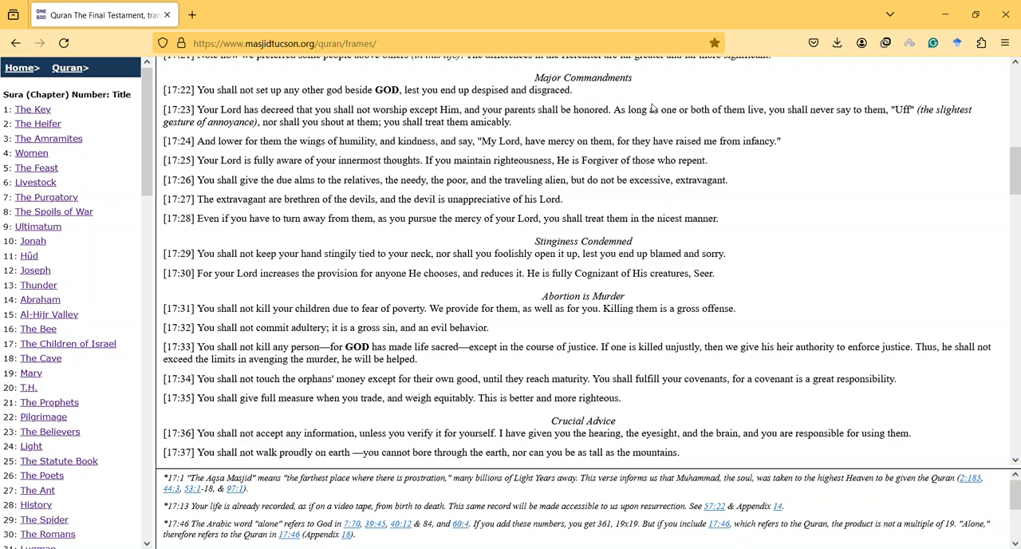
Highlight the end of 17:25 into 17:26, then the 'alms to the relatives' wording of 17:26
left_click_drag(495, 159, 517, 180)
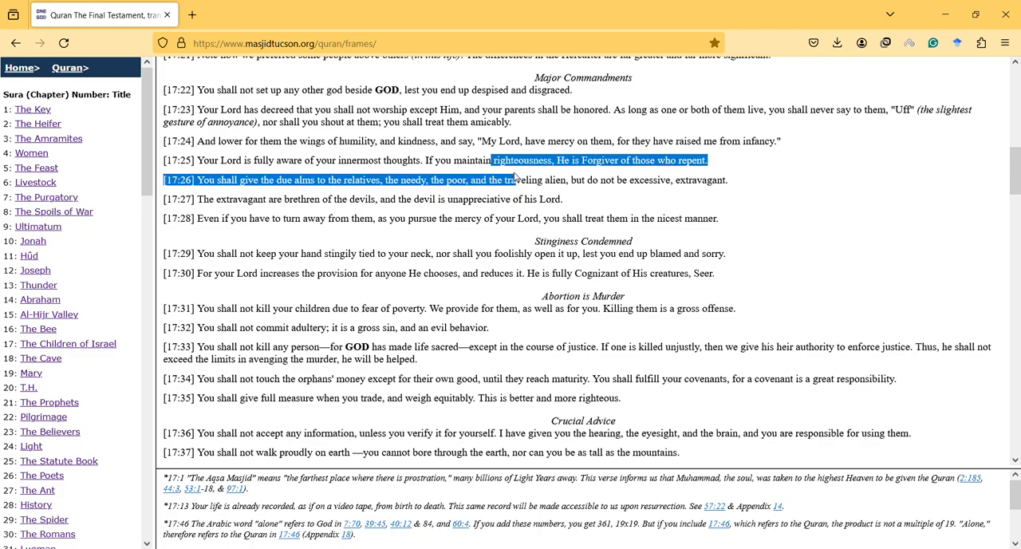
scroll("up", 3)
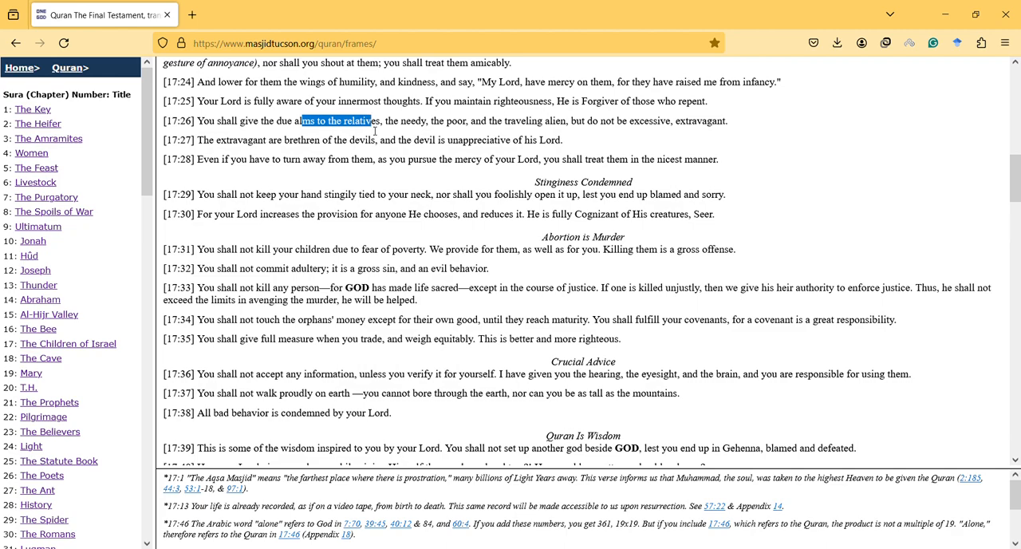
mouse_move(429, 132)
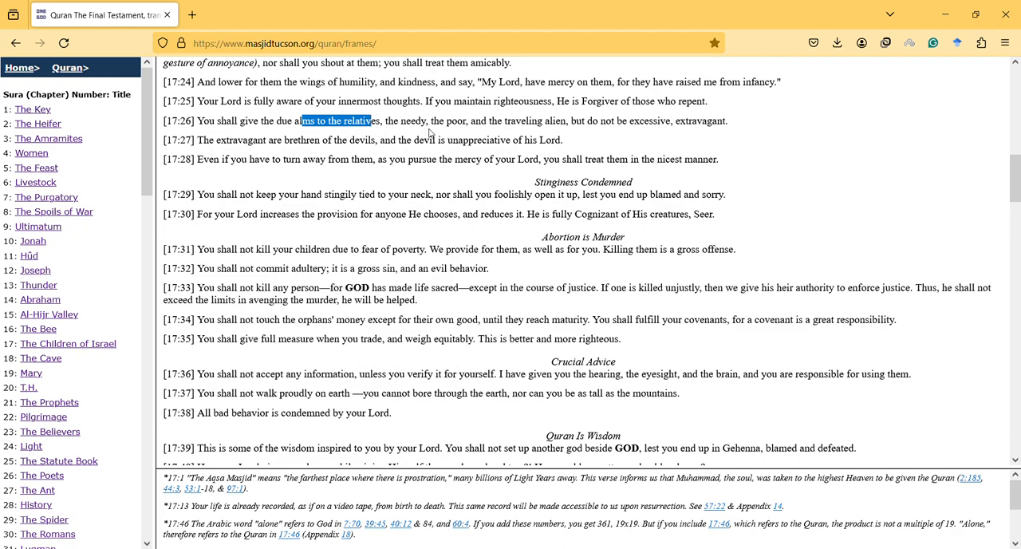
mouse_move(550, 125)
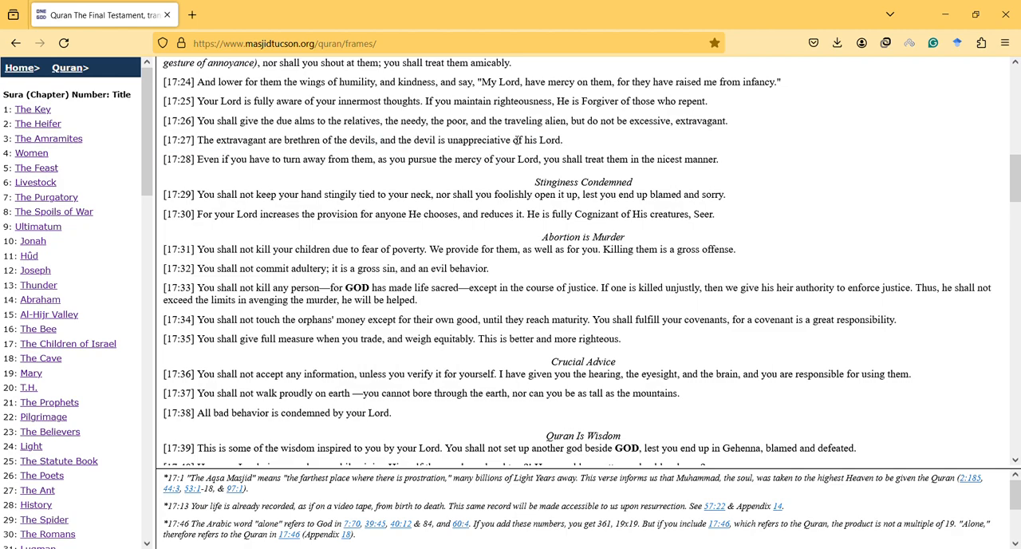
double_click(479, 121)
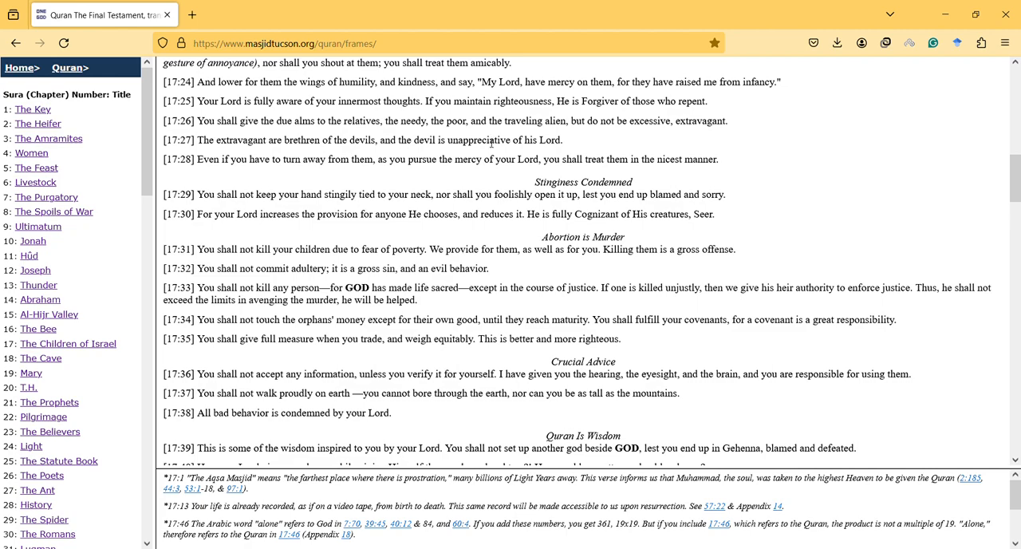
mouse_move(242, 187)
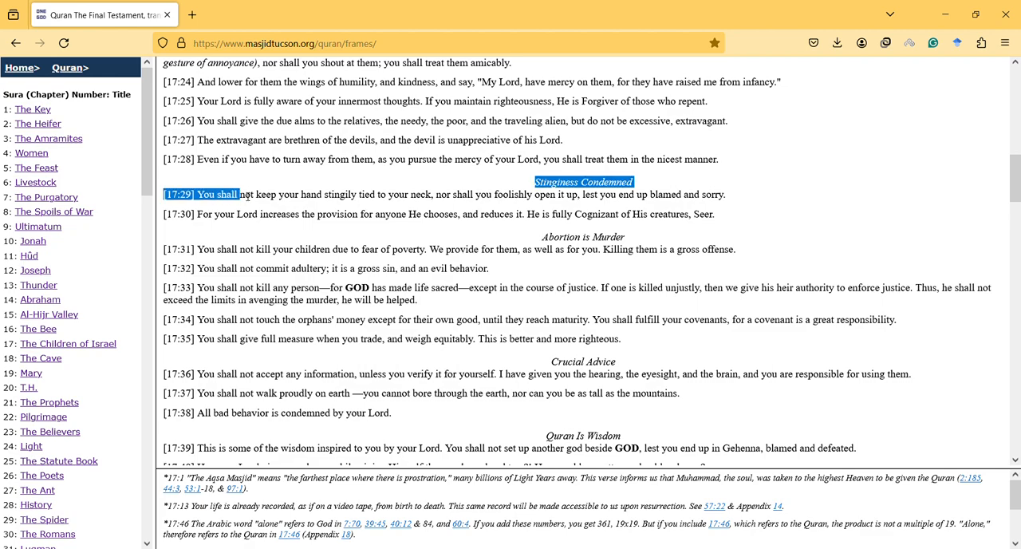
left_click_drag(237, 193, 385, 194)
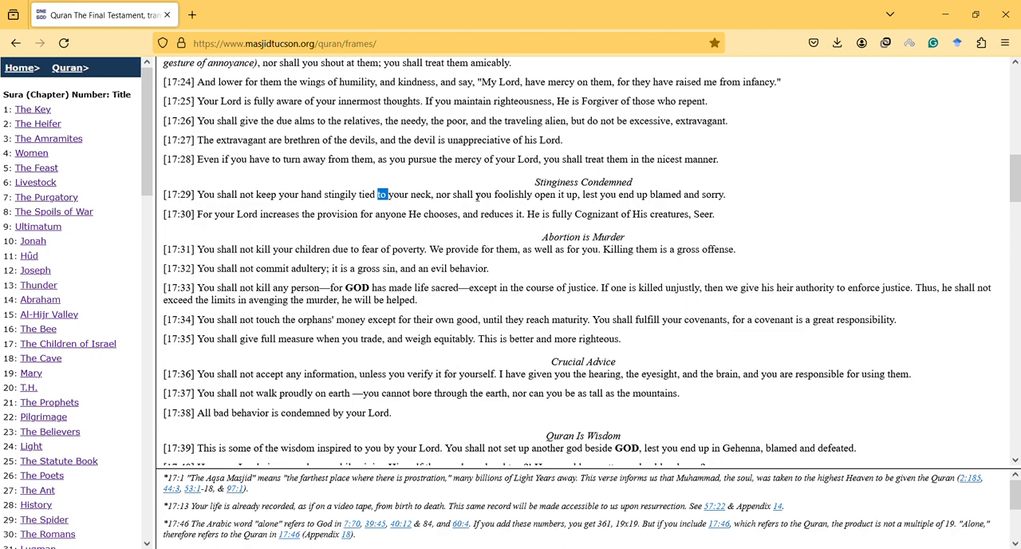
triple_click(444, 194)
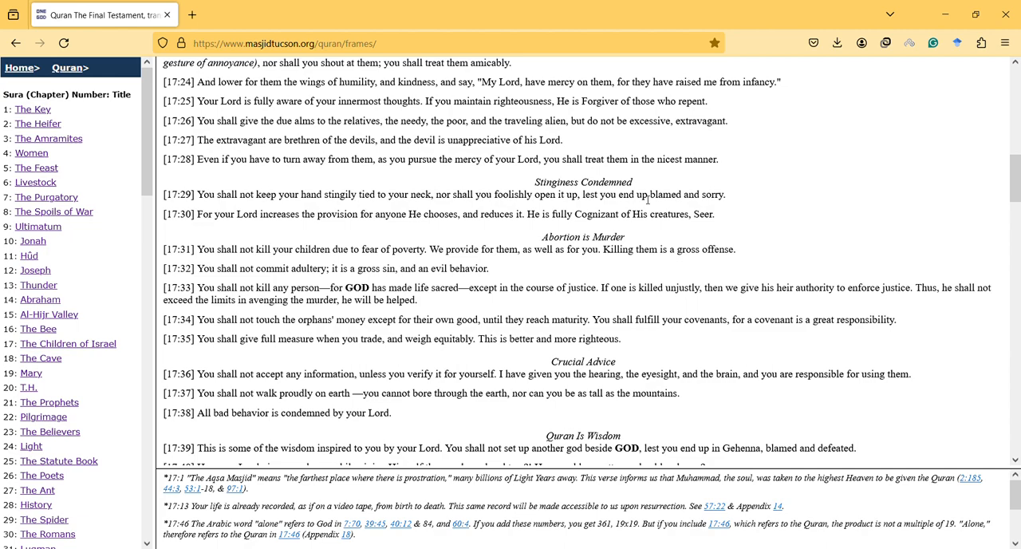
Scroll Sura 17 back and forth until verses 17:33 through 17:47 sit above the footnotes
scroll("down", 3)
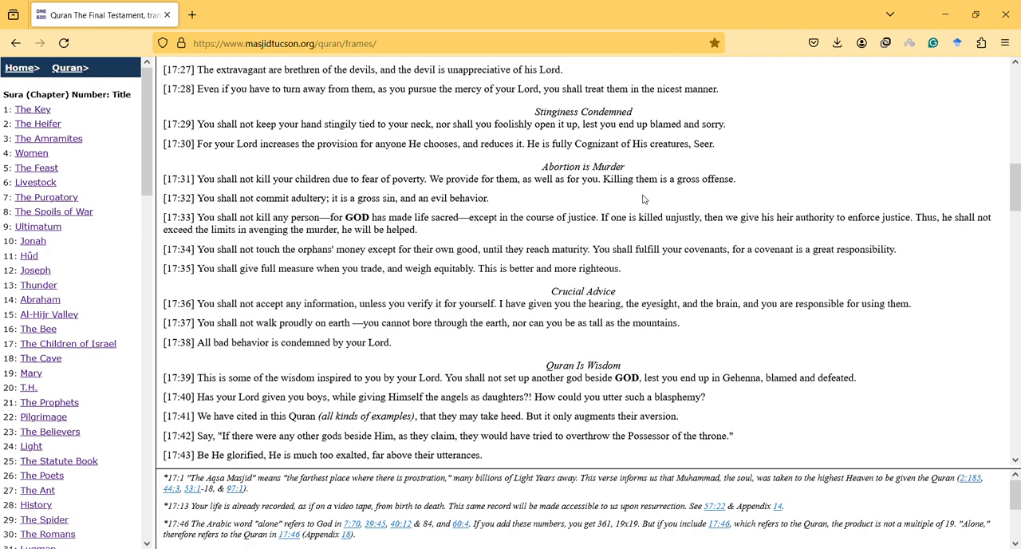
scroll("down", 3)
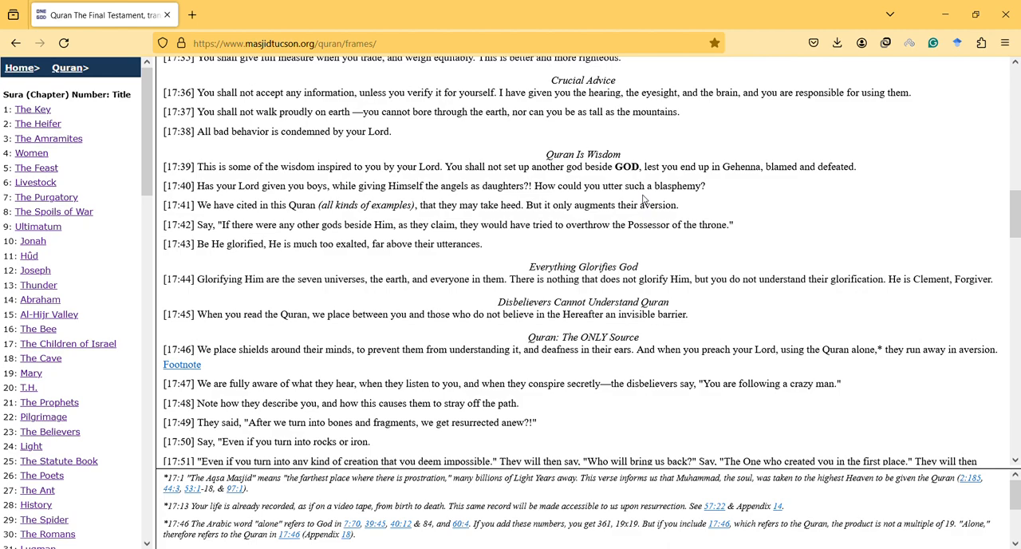
scroll("up", 3)
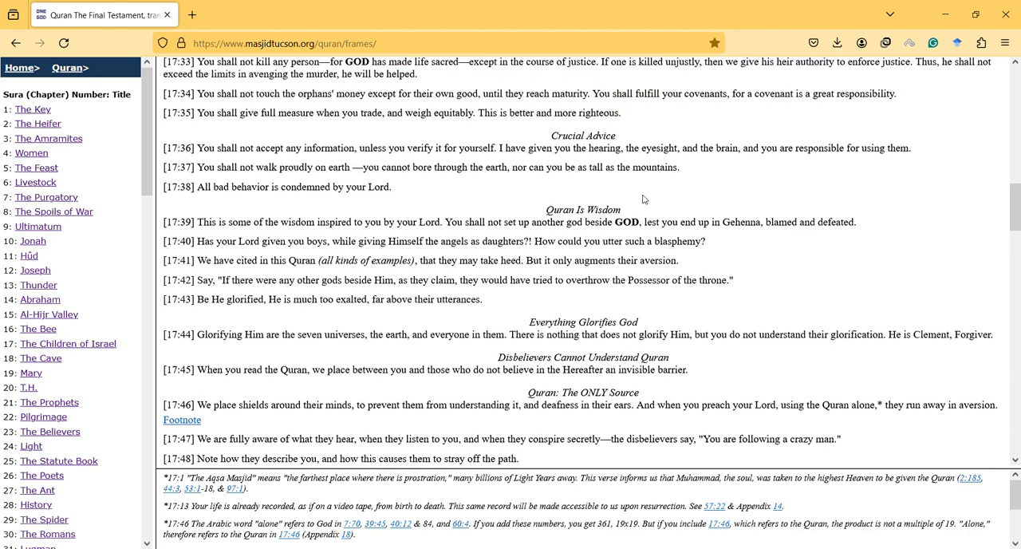
scroll("up", 3)
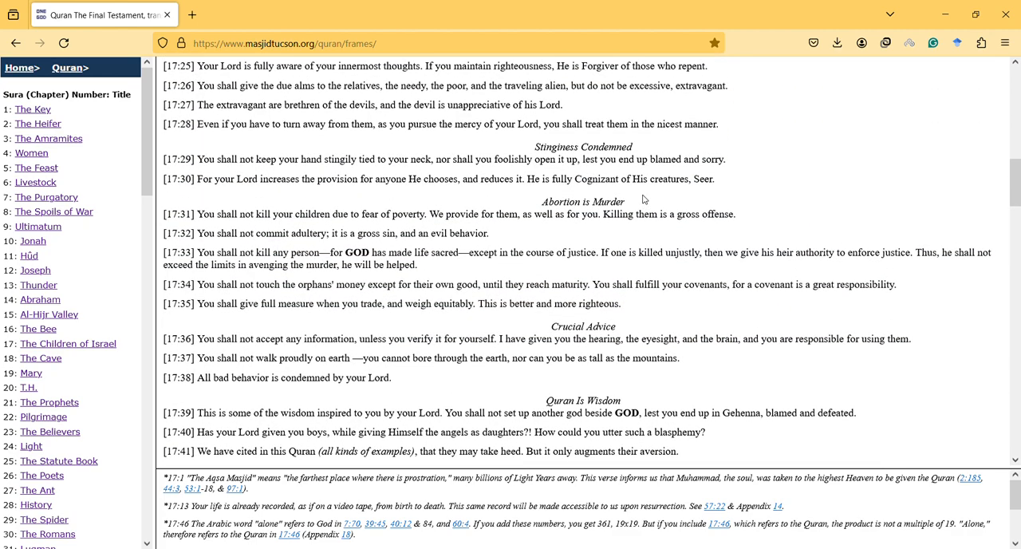
scroll("down", 3)
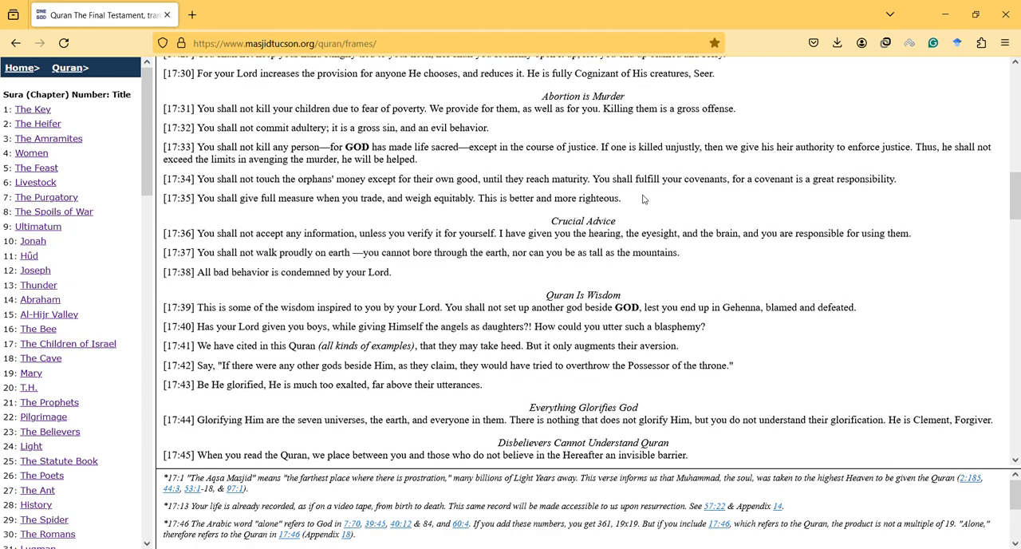
scroll("down", 3)
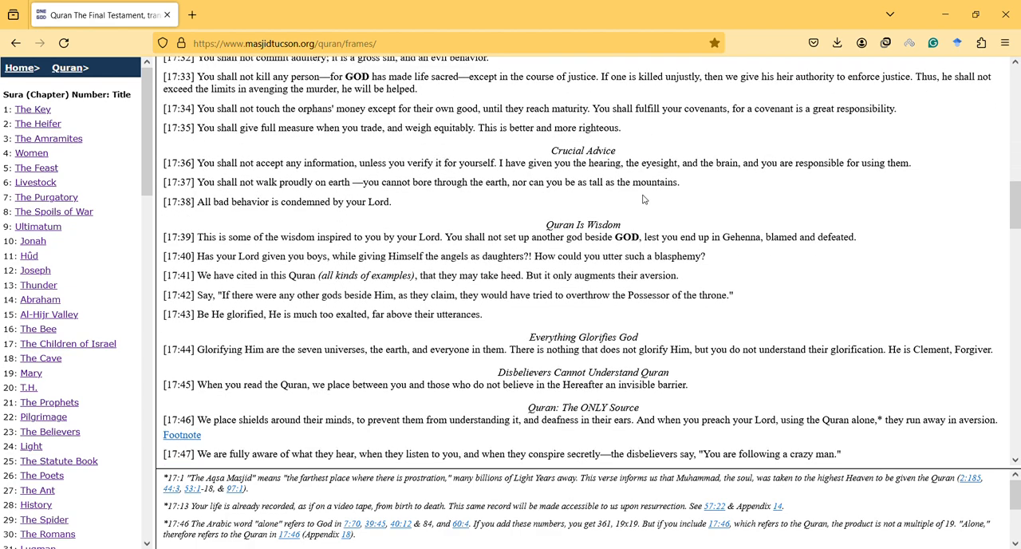
scroll("up", 3)
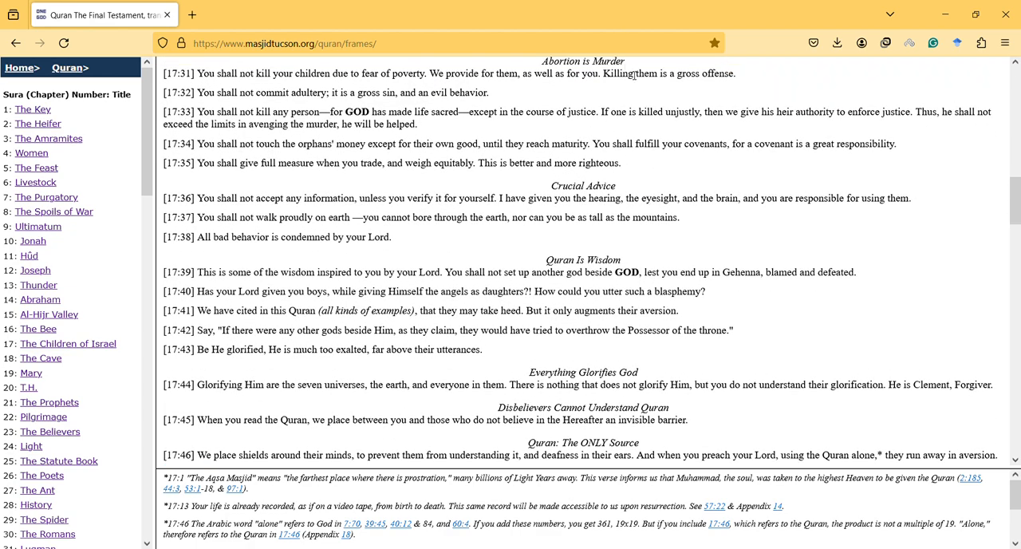
left_click_drag(630, 72, 490, 92)
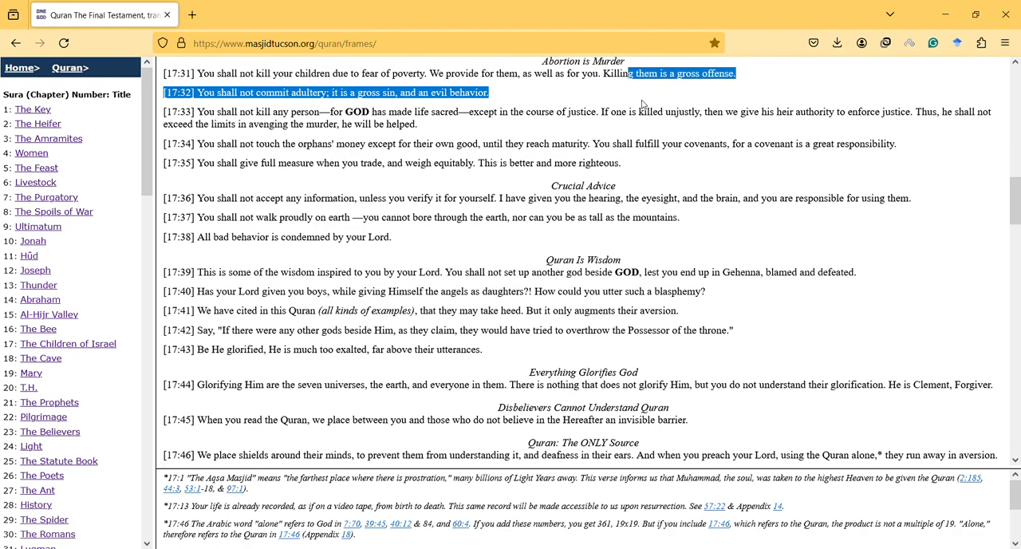
scroll("down", 3)
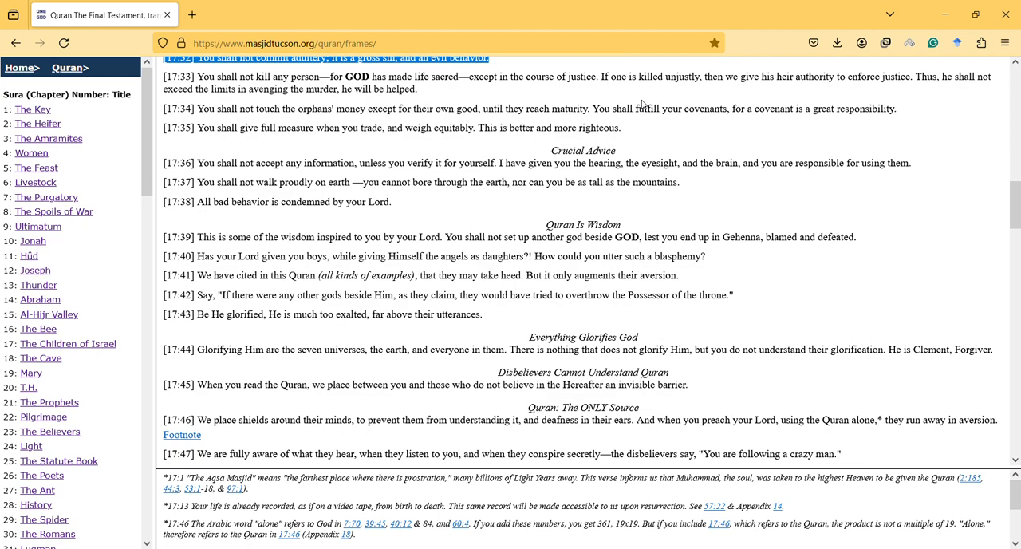
mouse_move(400, 75)
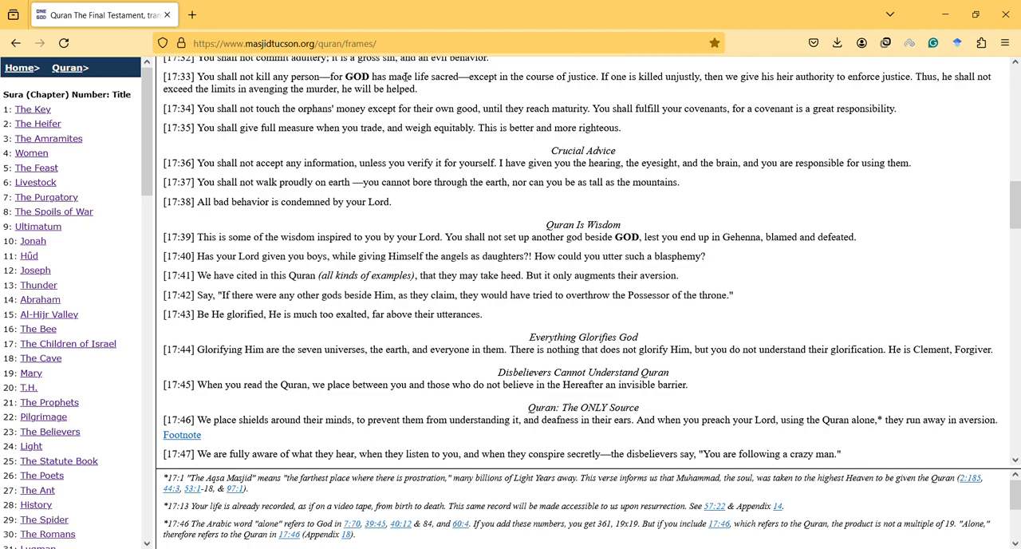
Highlight verse 17:33 on not killing any person, then move down toward verse 17:49
left_click_drag(406, 77, 415, 88)
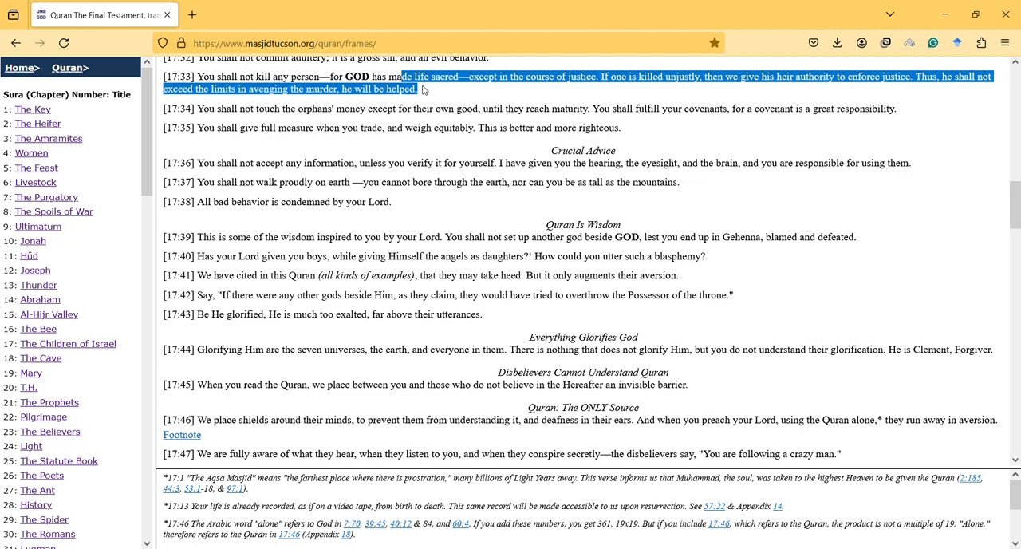
mouse_move(423, 97)
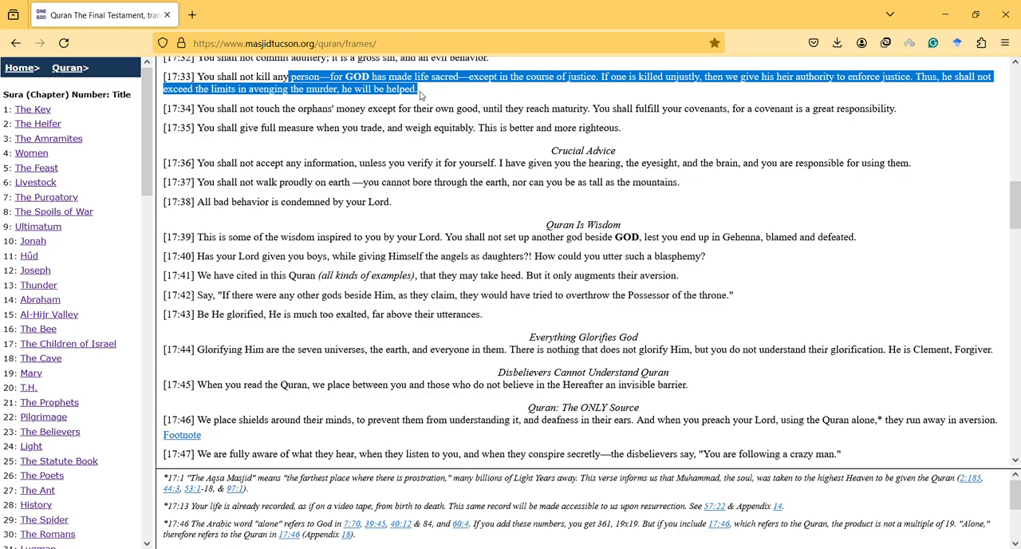
scroll("up", 3)
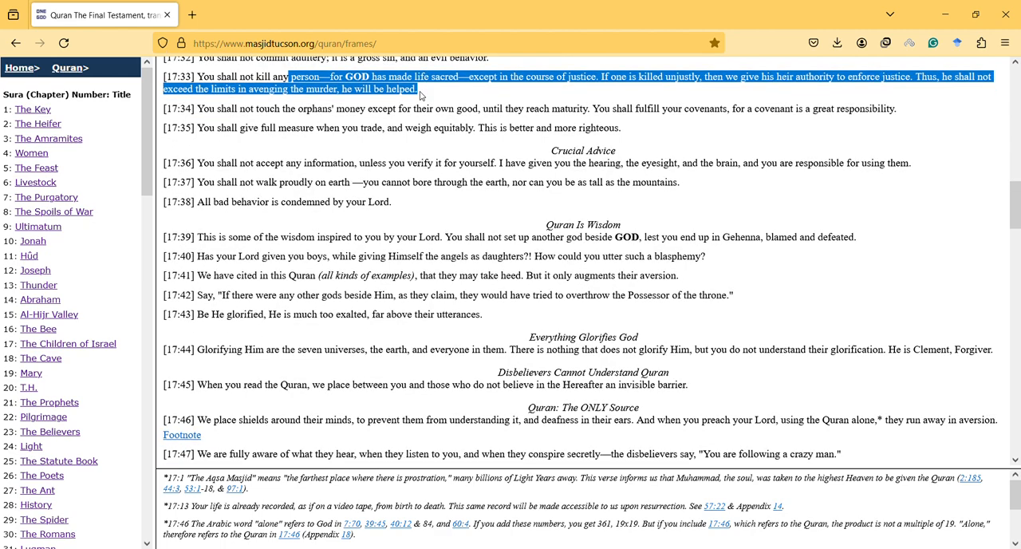
scroll("down", 3)
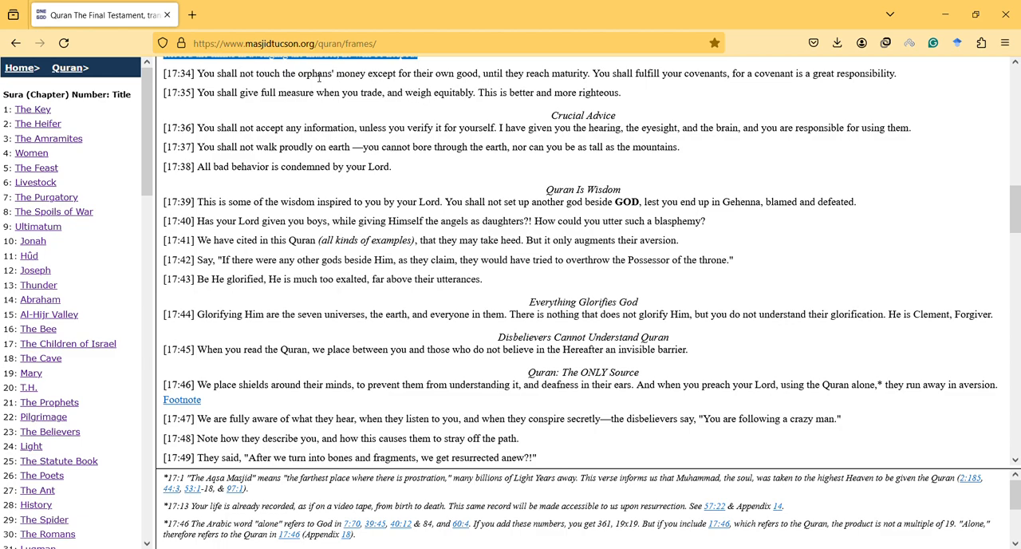
Highlight the orphans' money wording in verse 17:34 and nudge the view around 17:32–17:34
left_click_drag(307, 73, 416, 73)
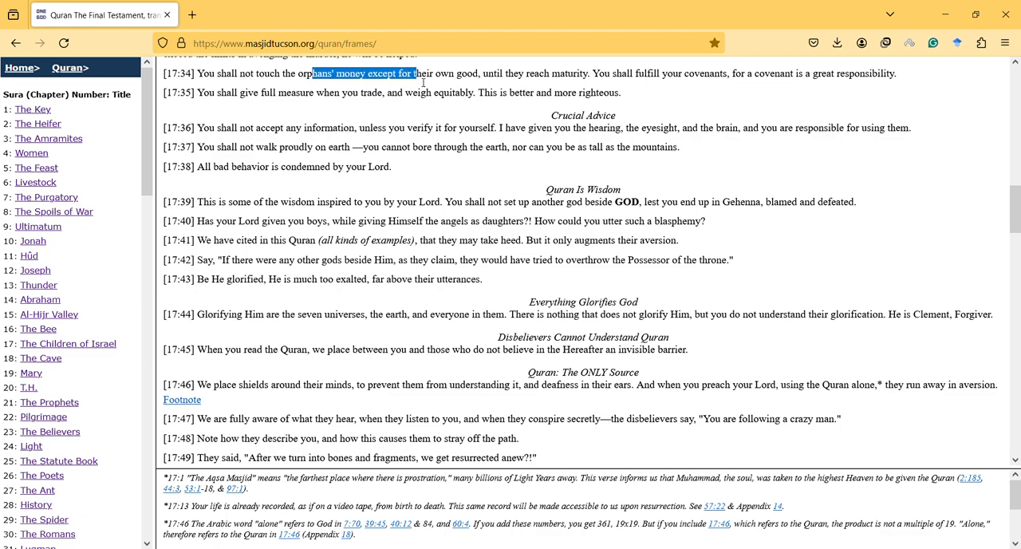
scroll("up", 3)
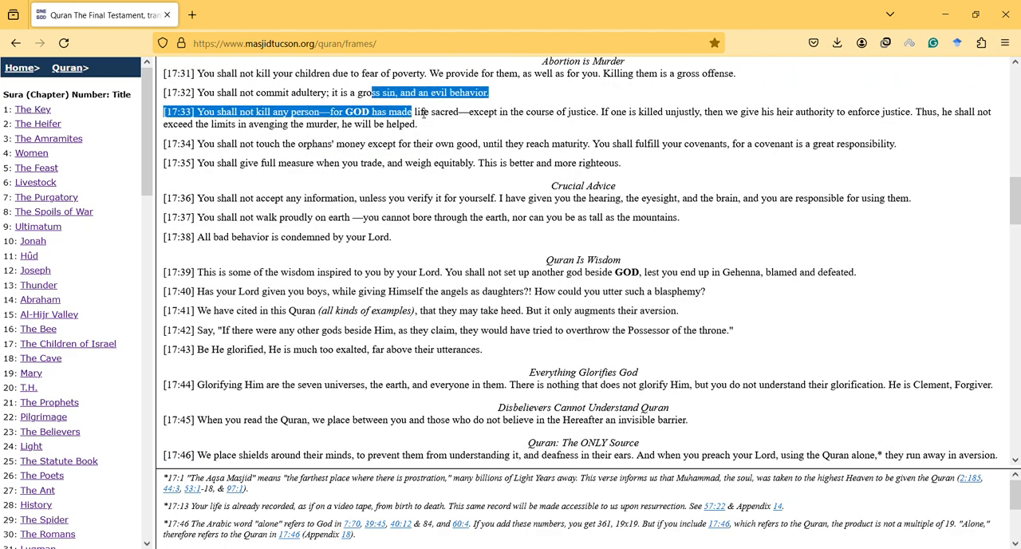
scroll("down", 3)
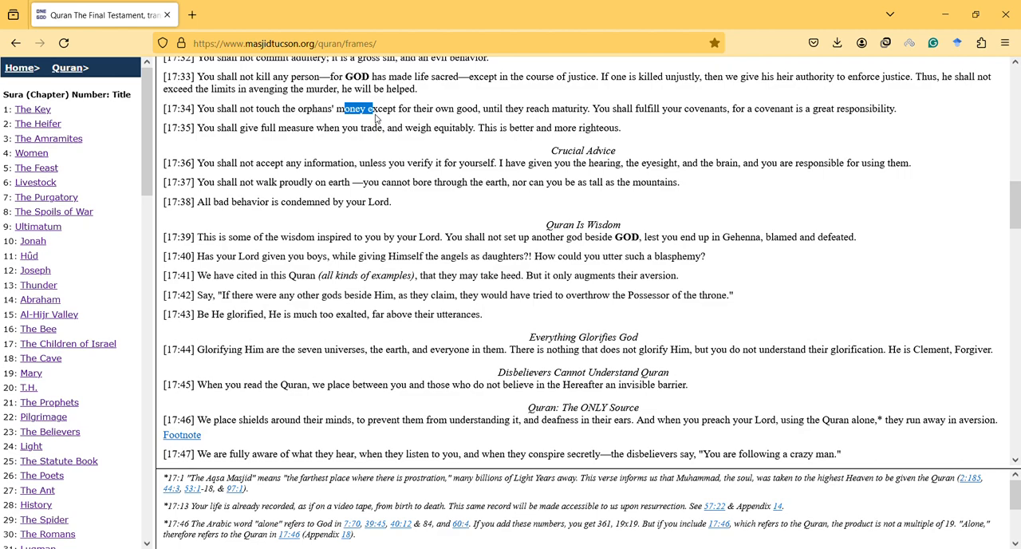
mouse_move(414, 118)
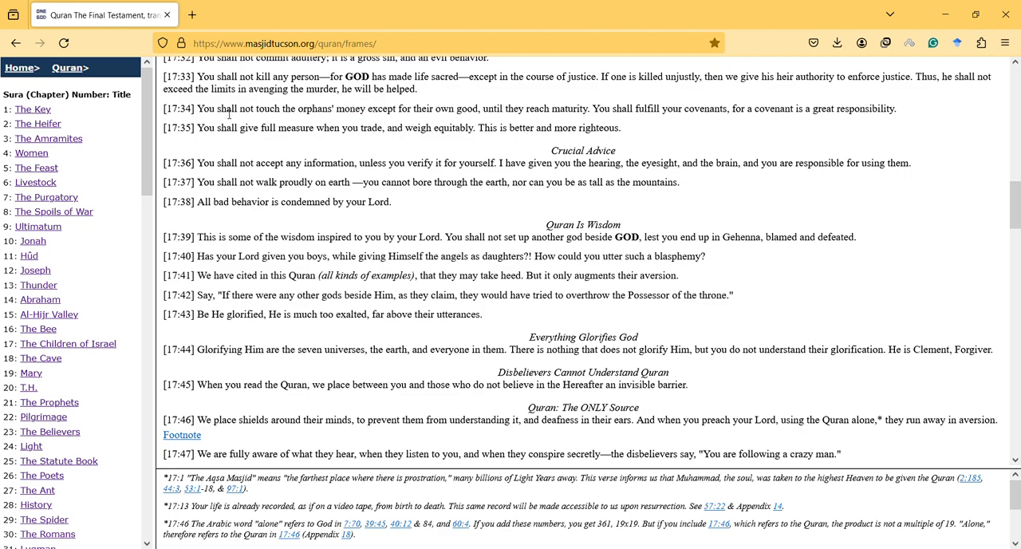
mouse_move(403, 106)
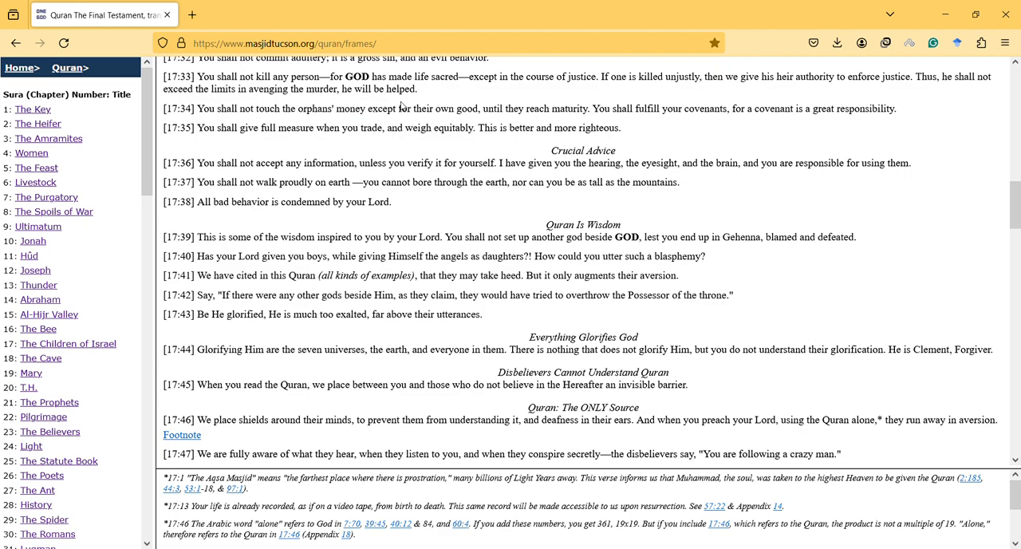
Highlight the covenant clause of 17:34 through 'weigh equitably' in 17:35 twice, clearing it each time
left_click_drag(427, 108, 471, 128)
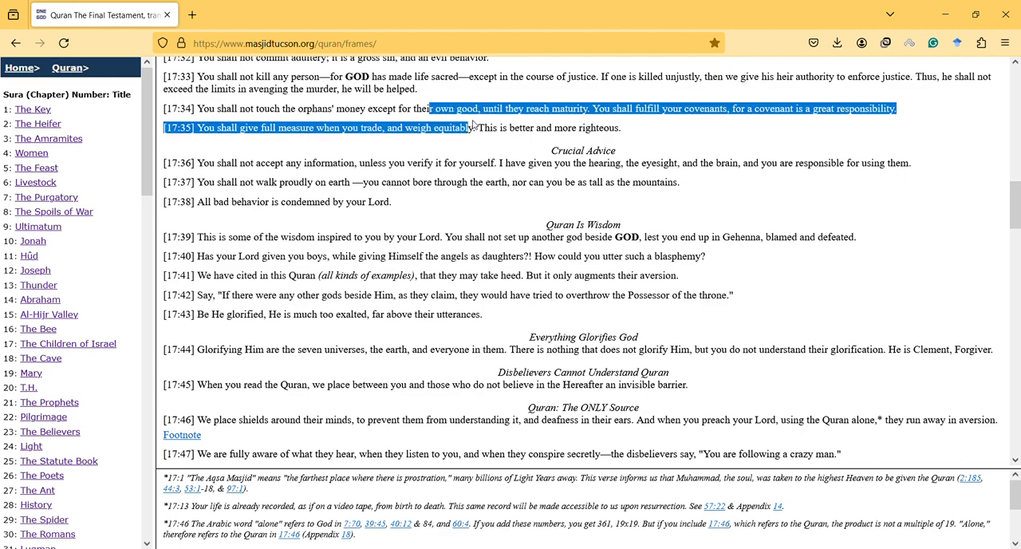
left_click(475, 128)
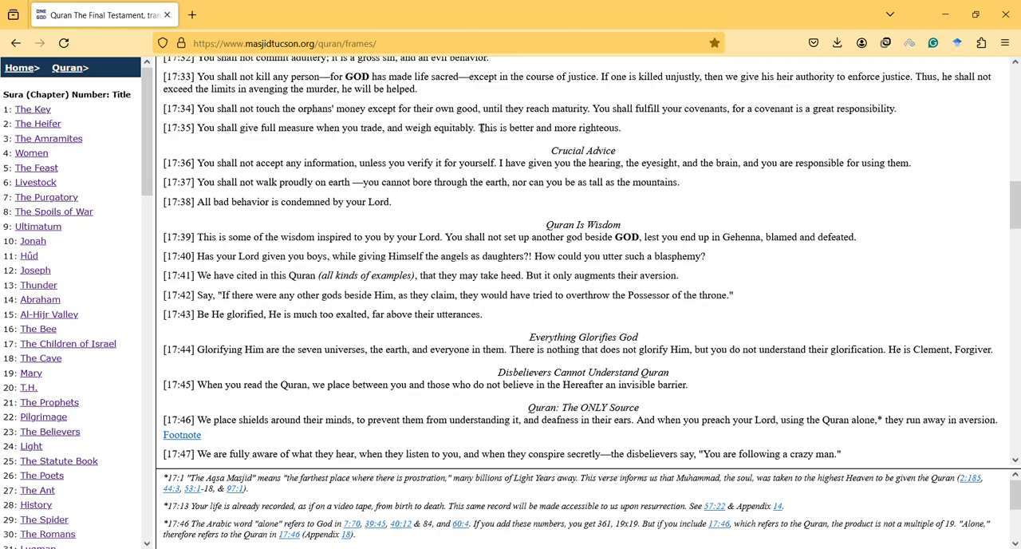
left_click_drag(495, 109, 508, 128)
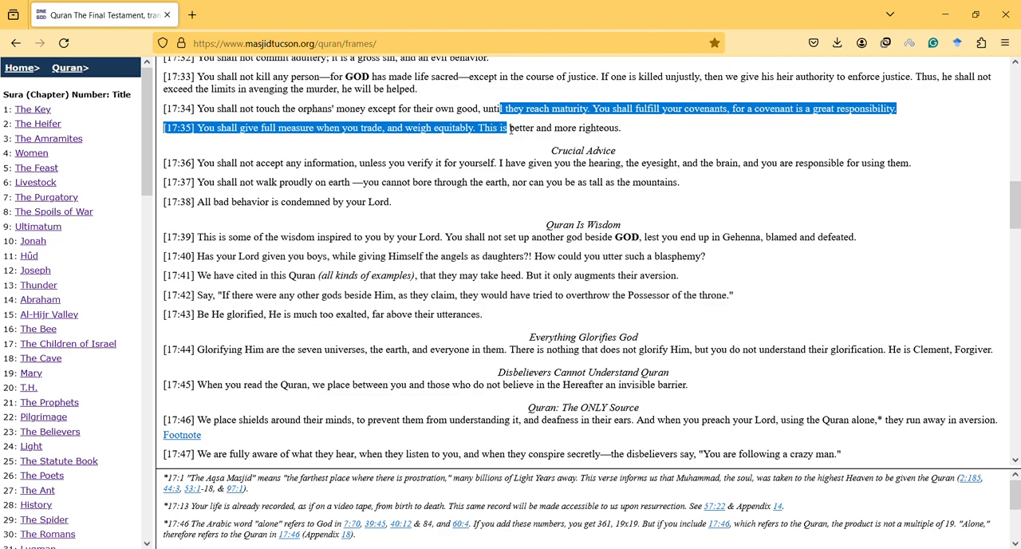
left_click(501, 140)
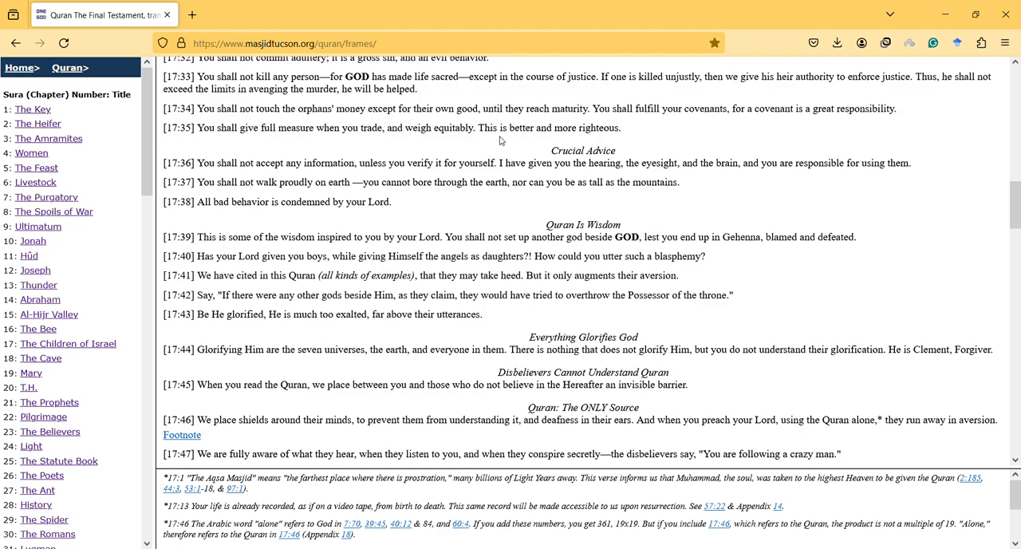